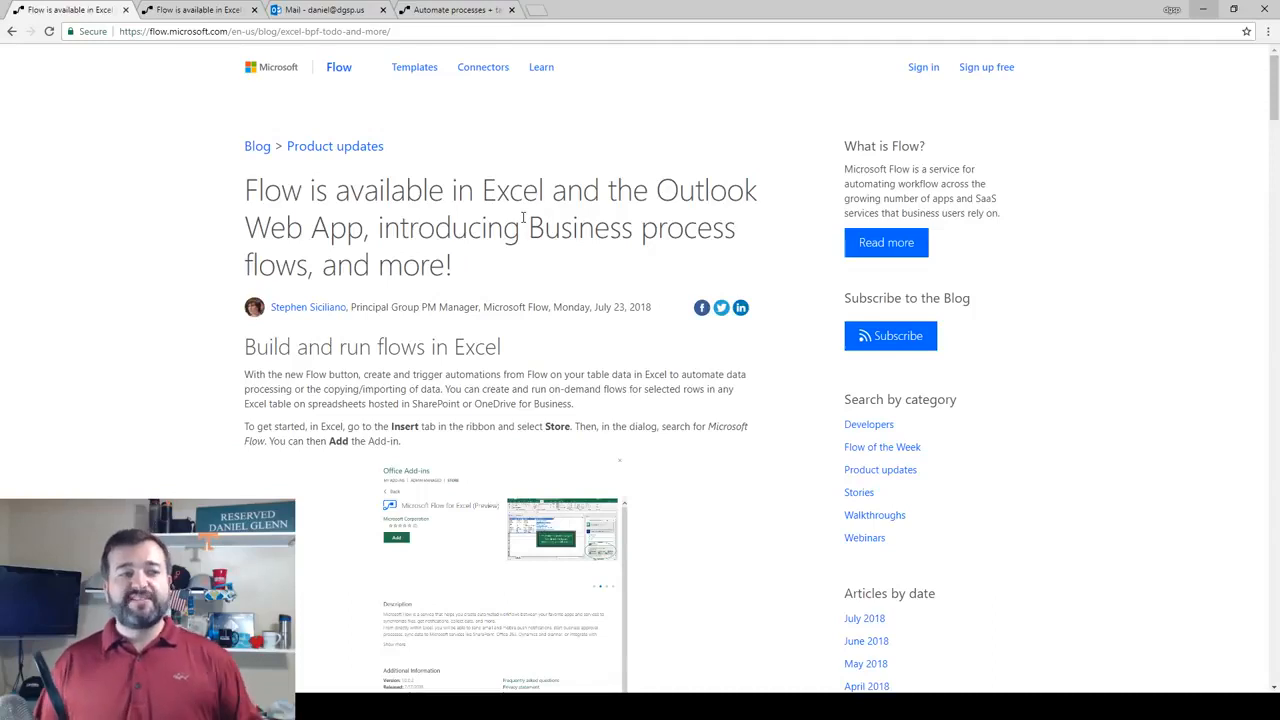
mouse_move(530, 264)
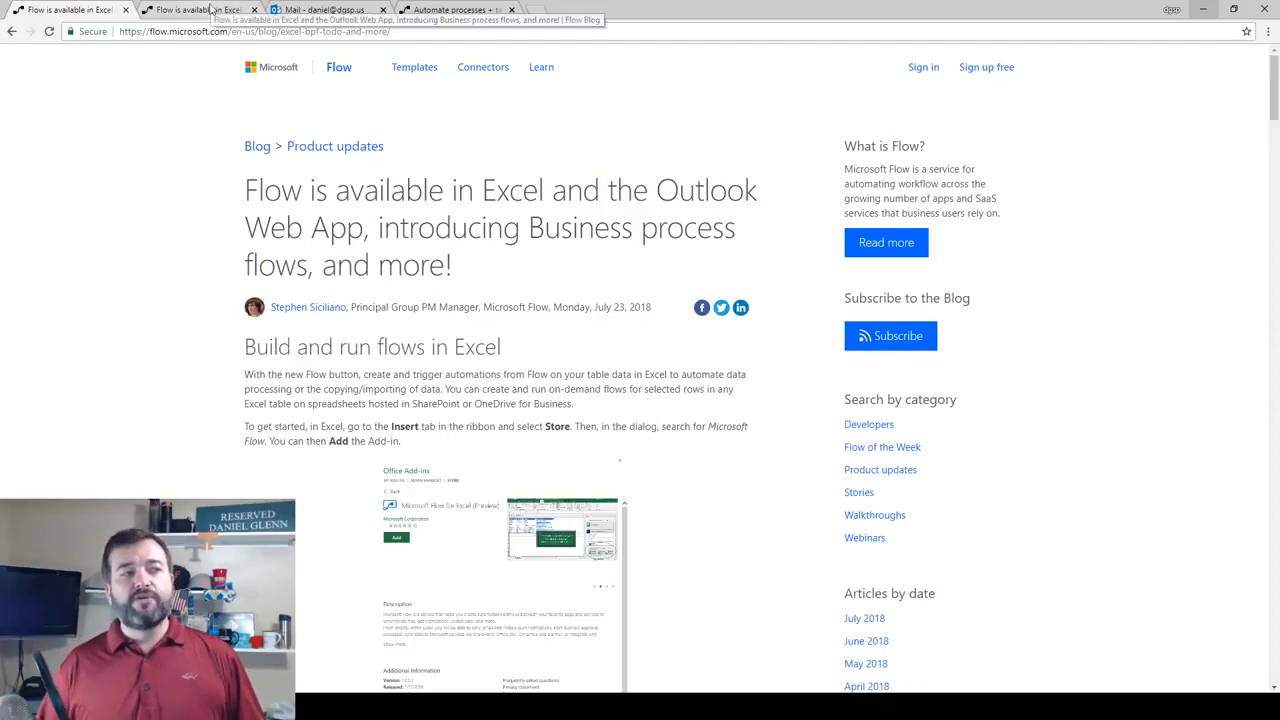
Step: Scroll the blog post to the 'Create a flow for Microsoft To-Do in Outlook Web App' section
scroll(down, 3)
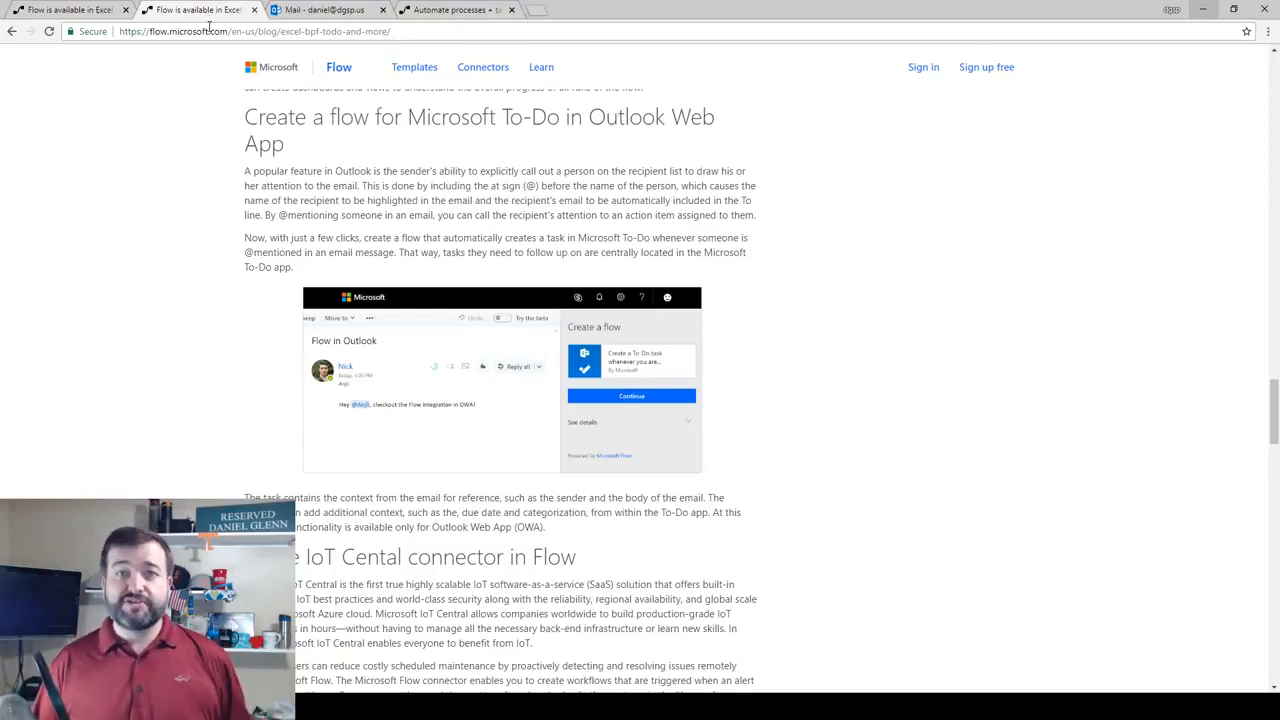
click(320, 9)
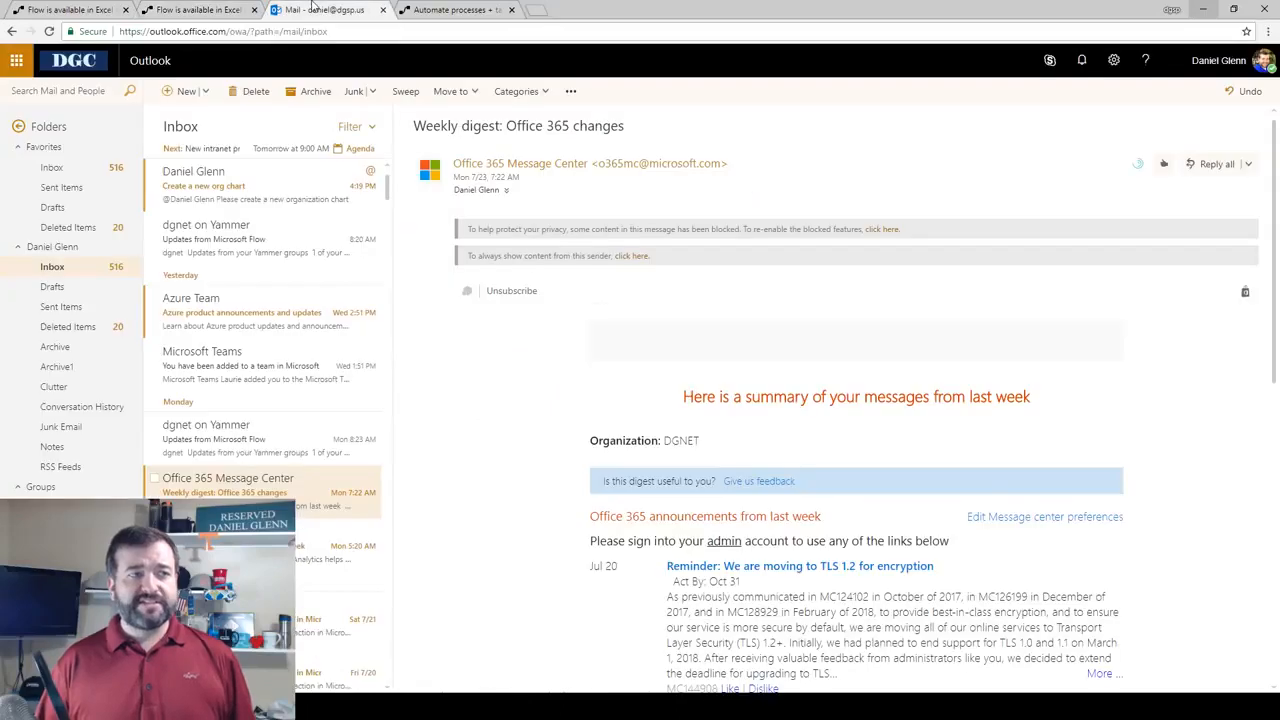
click(250, 185)
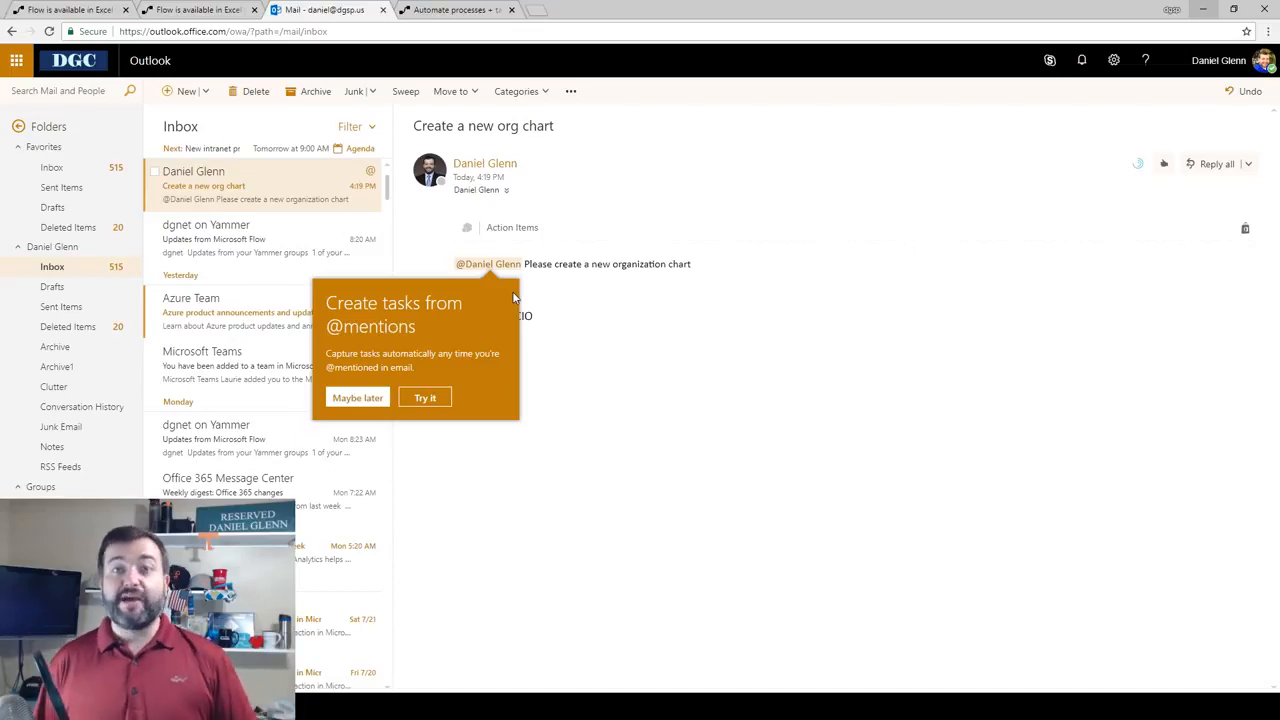
mouse_move(500, 308)
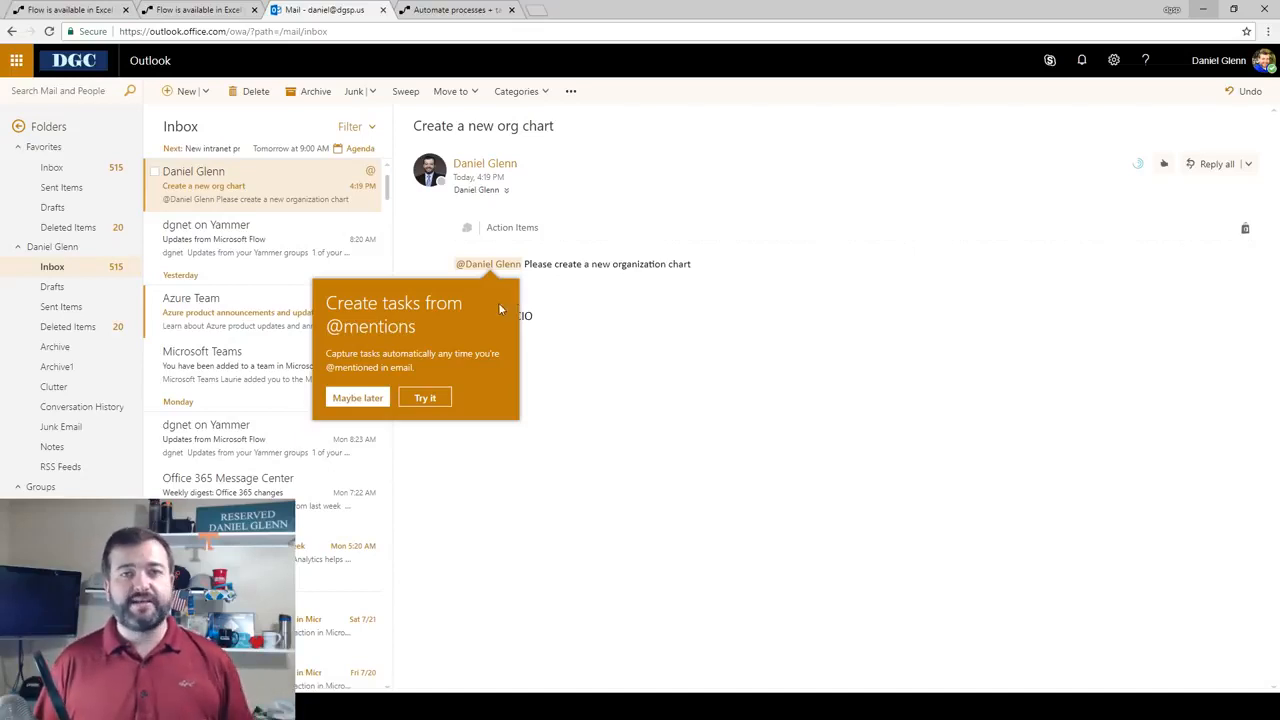
mouse_move(452, 333)
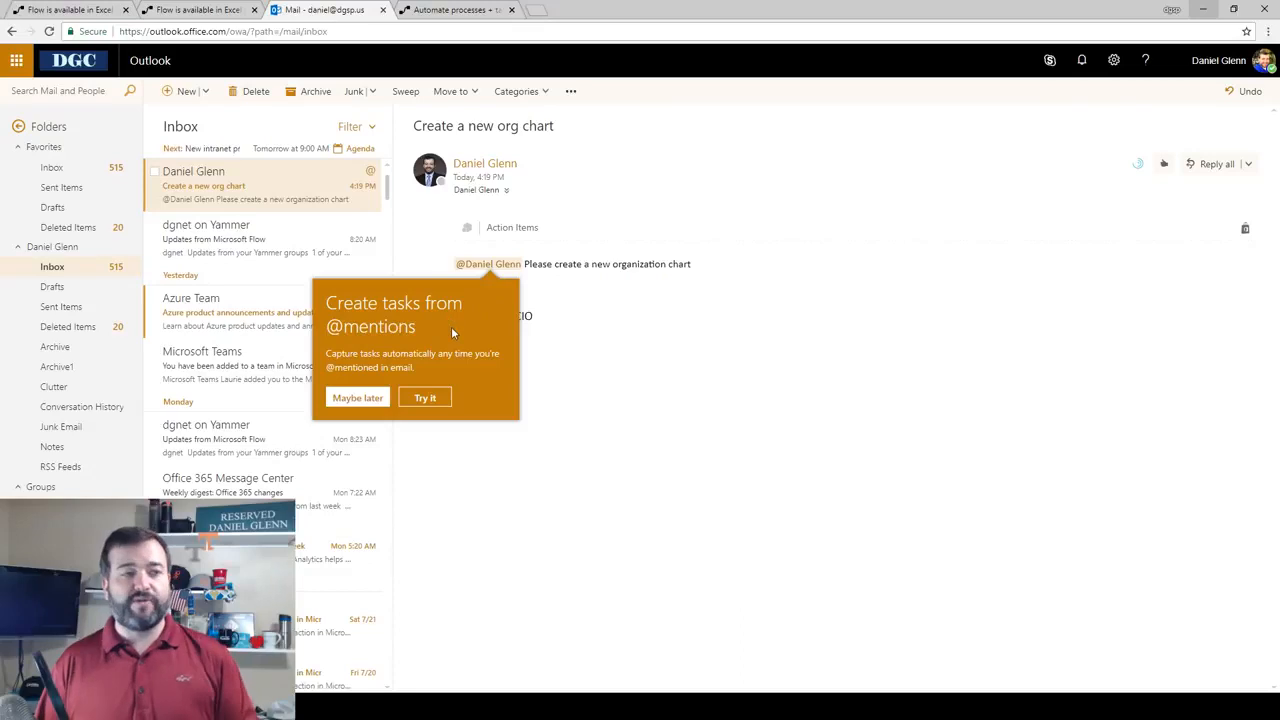
click(357, 397)
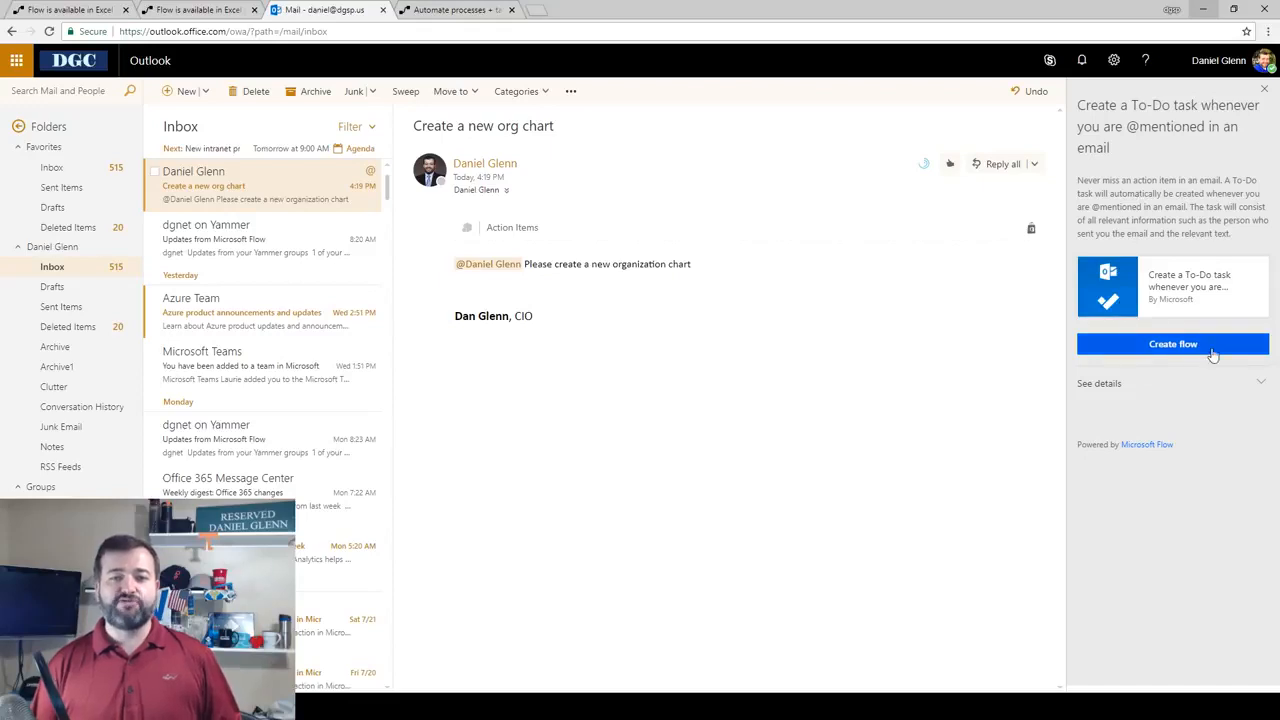
mouse_move(1173, 344)
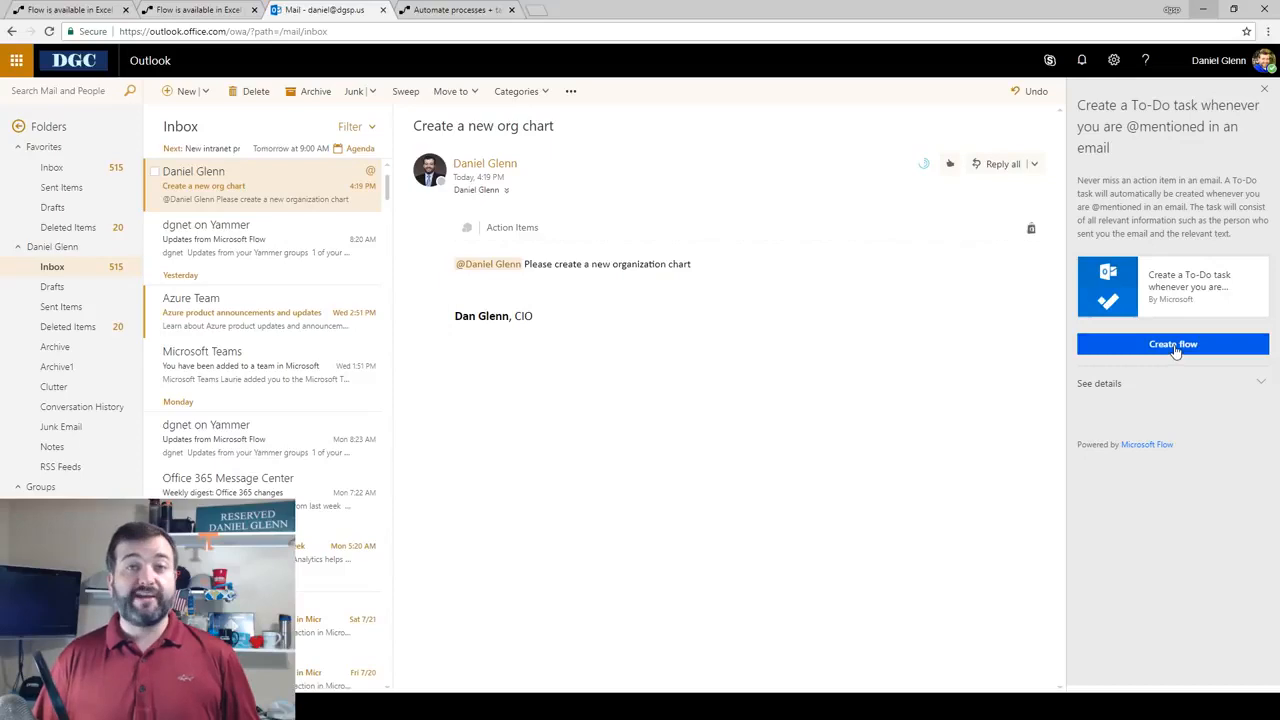
click(1172, 344)
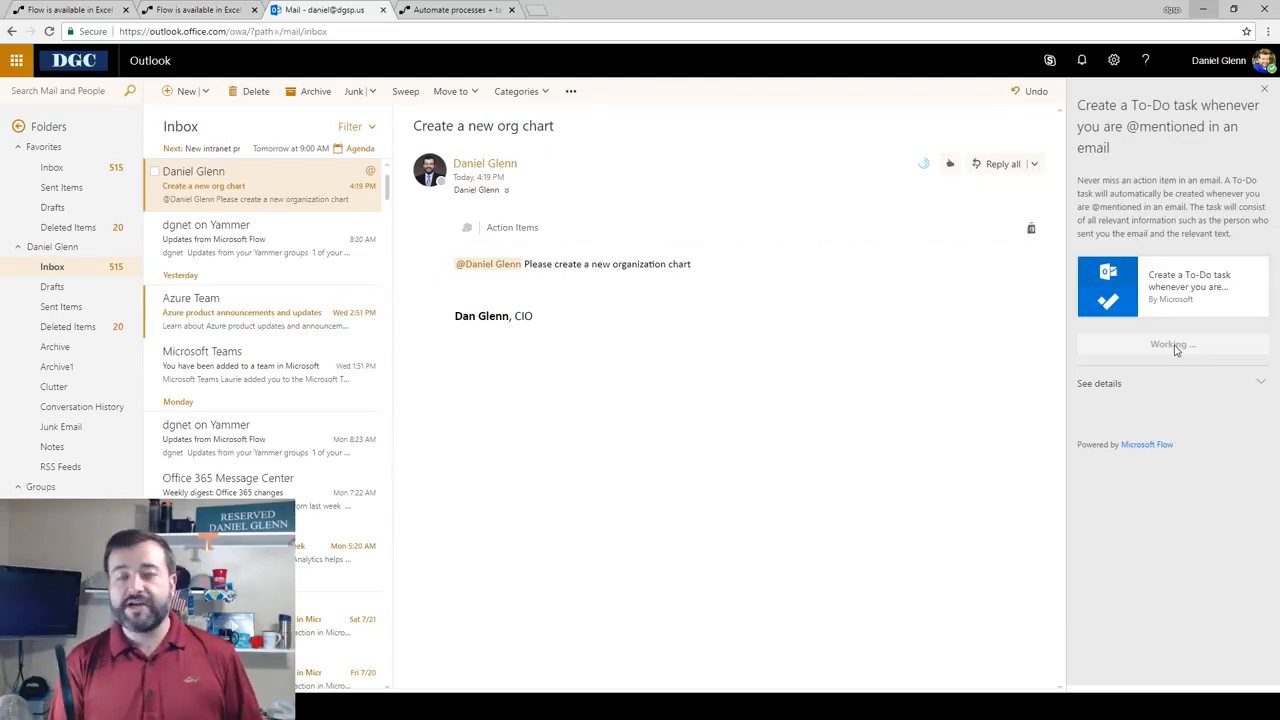
mouse_move(1158, 265)
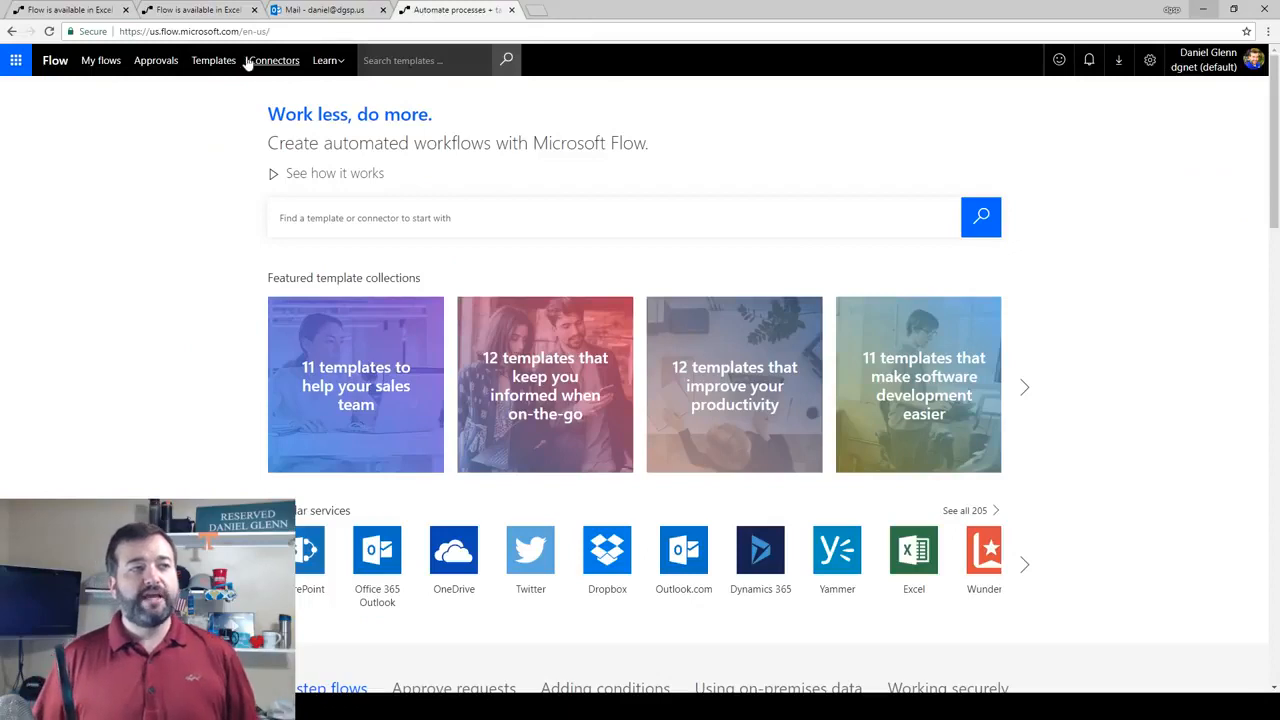
click(100, 60)
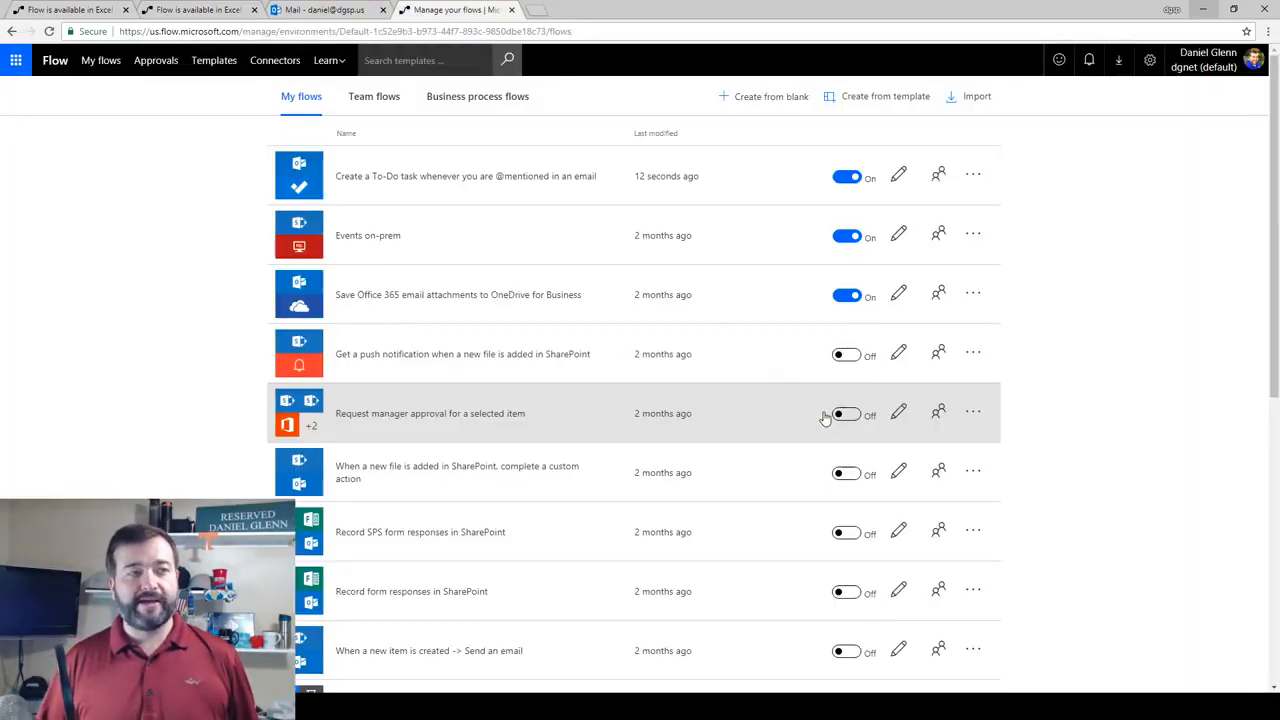
click(465, 176)
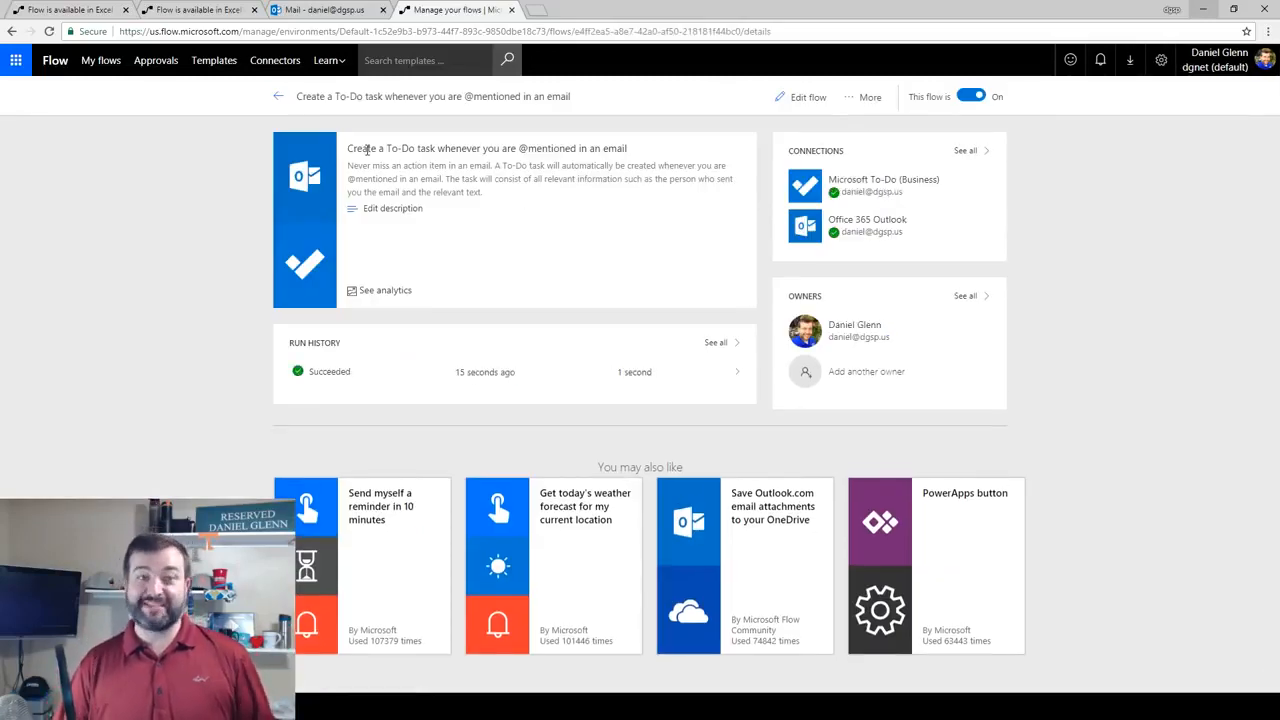
Step: Review the flow's trigger and 'Create a task' settings in the editor, then return to the blog
click(807, 96)
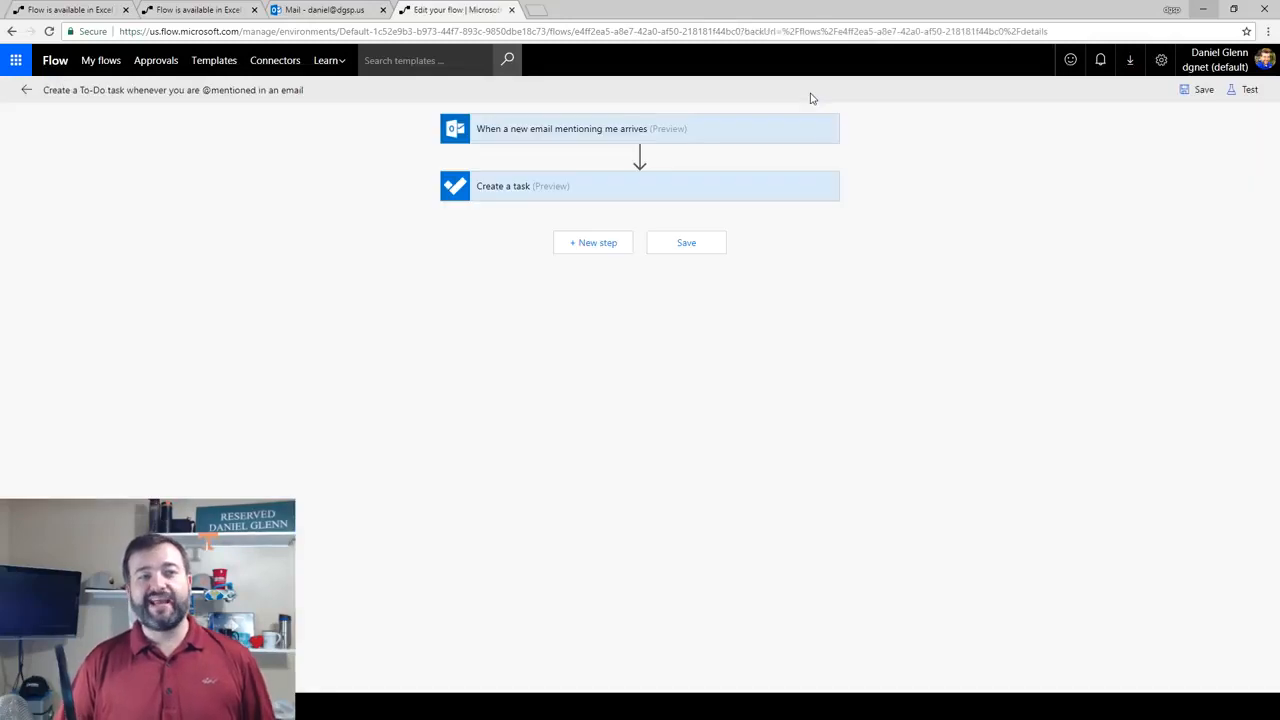
mouse_move(556, 133)
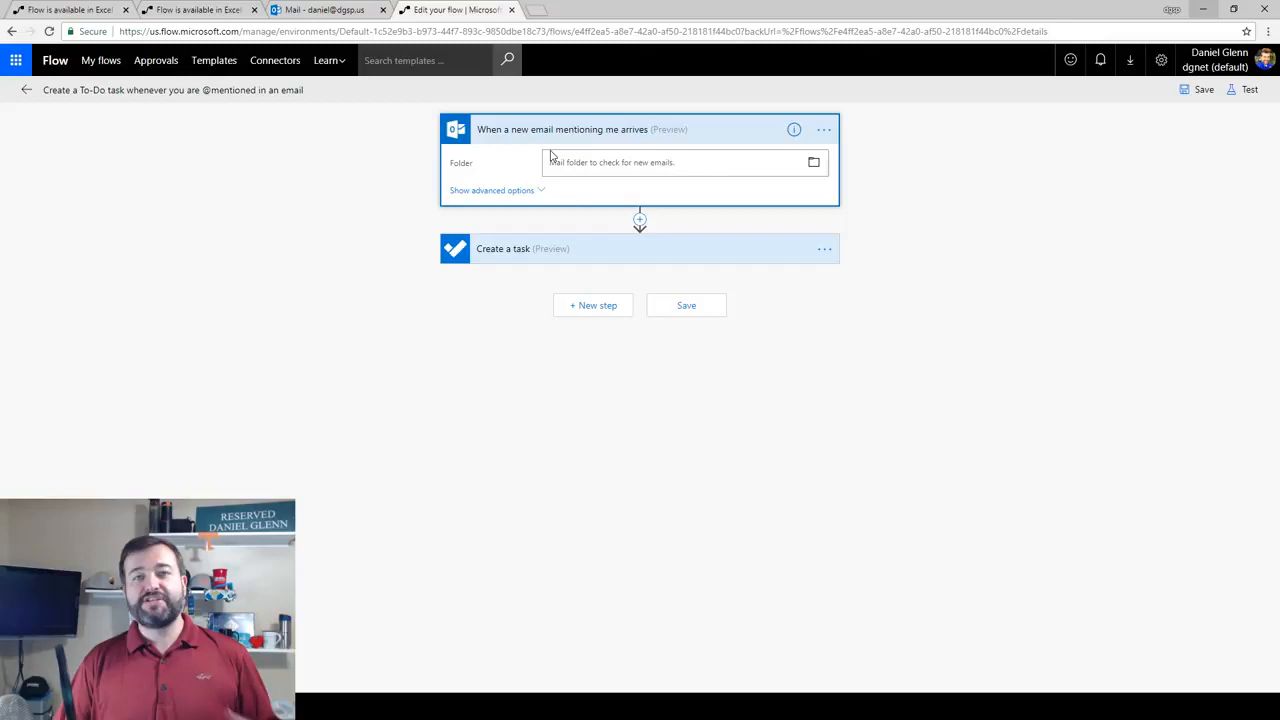
click(503, 248)
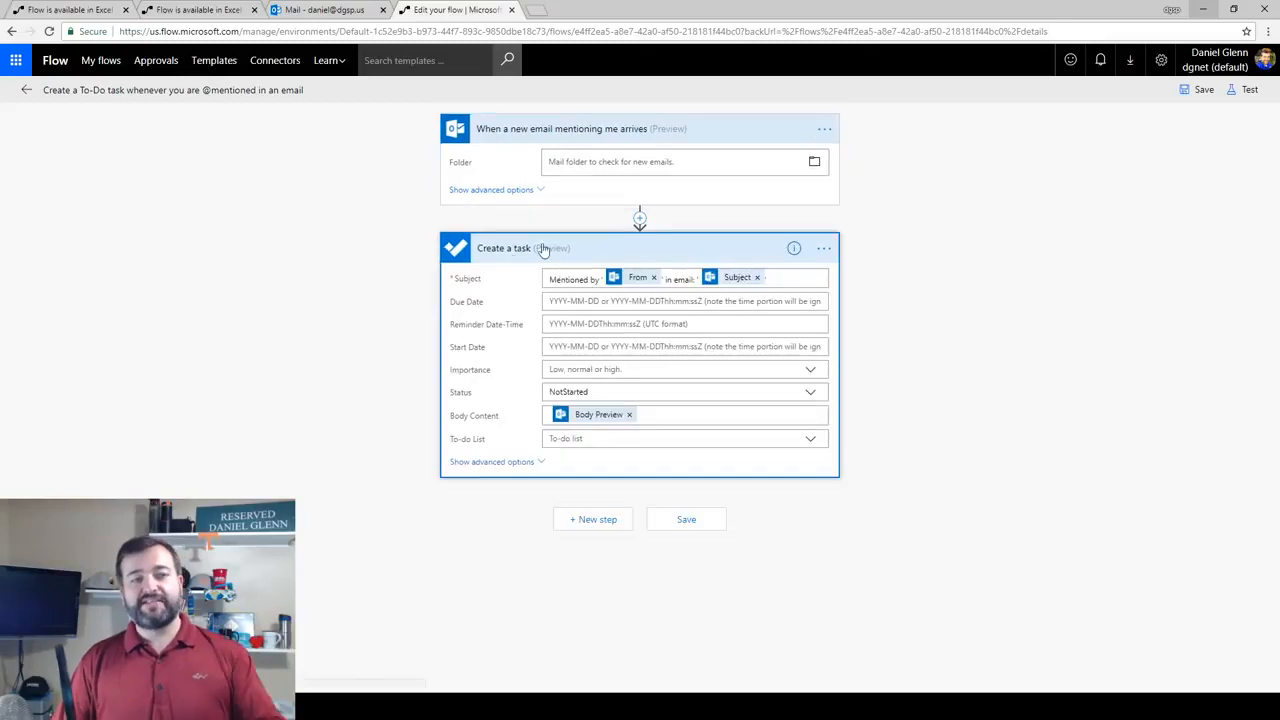
mouse_move(543, 394)
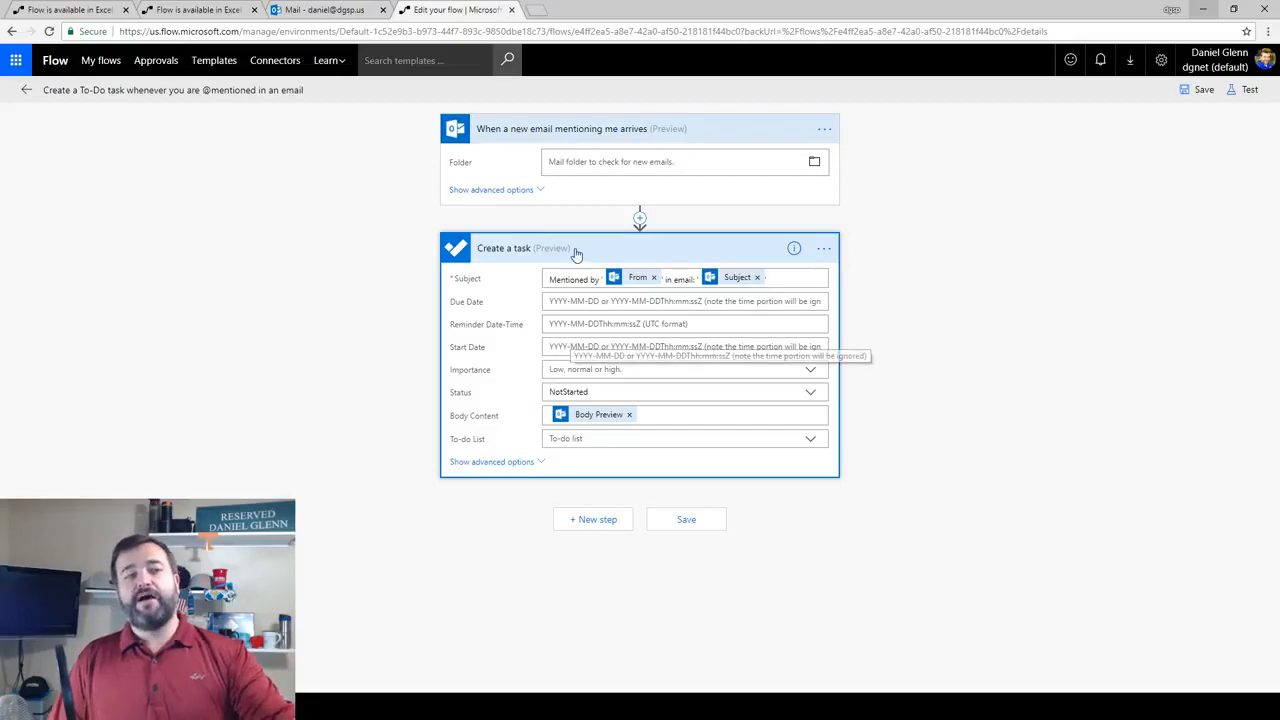
mouse_move(553, 149)
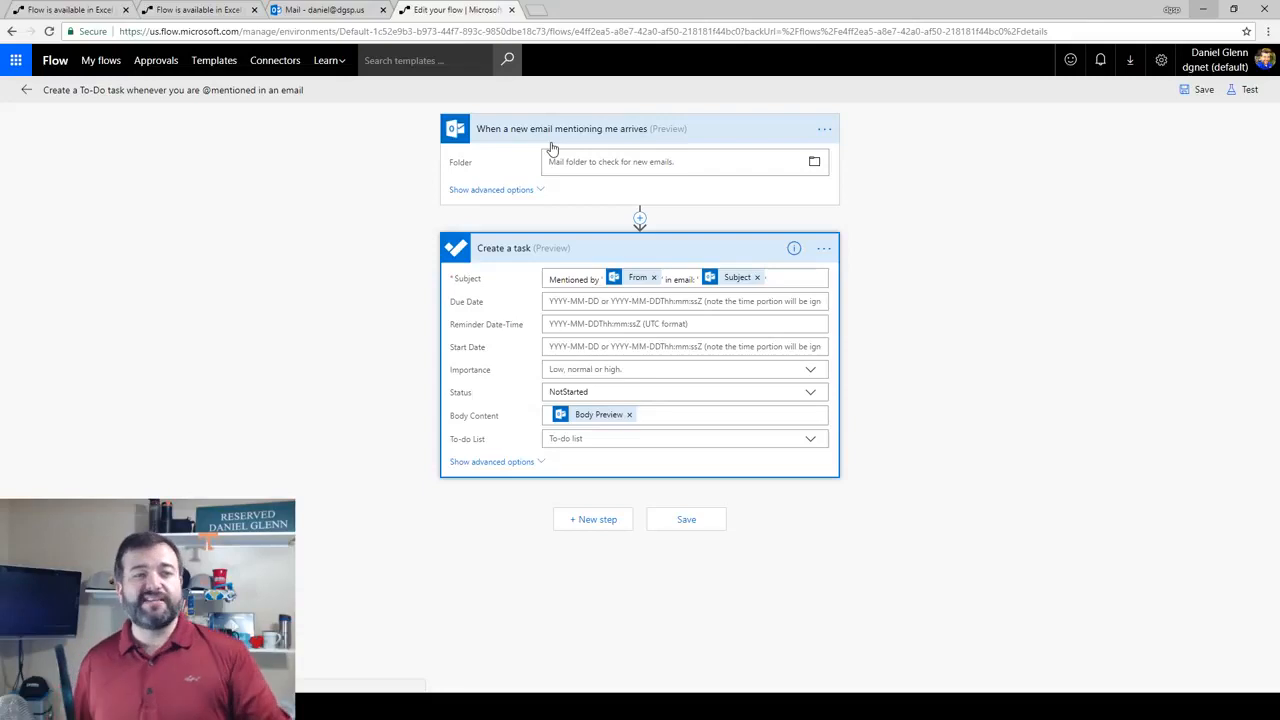
mouse_move(590, 363)
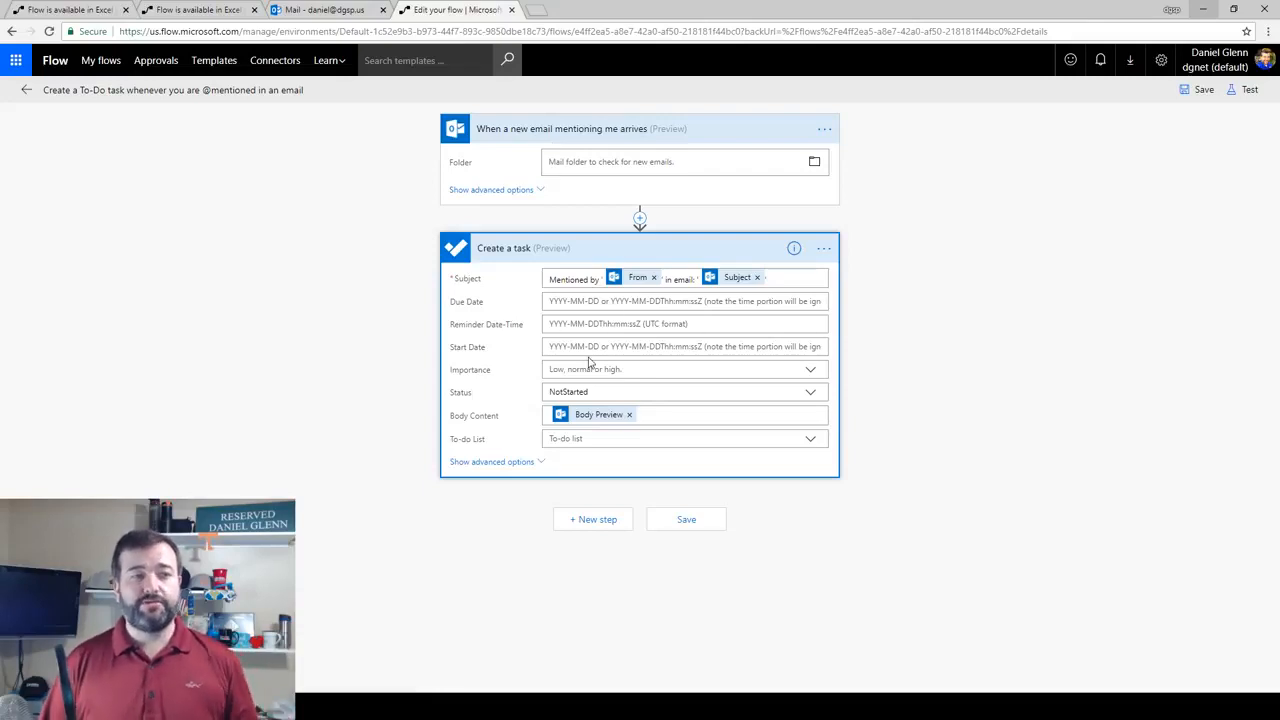
mouse_move(590, 346)
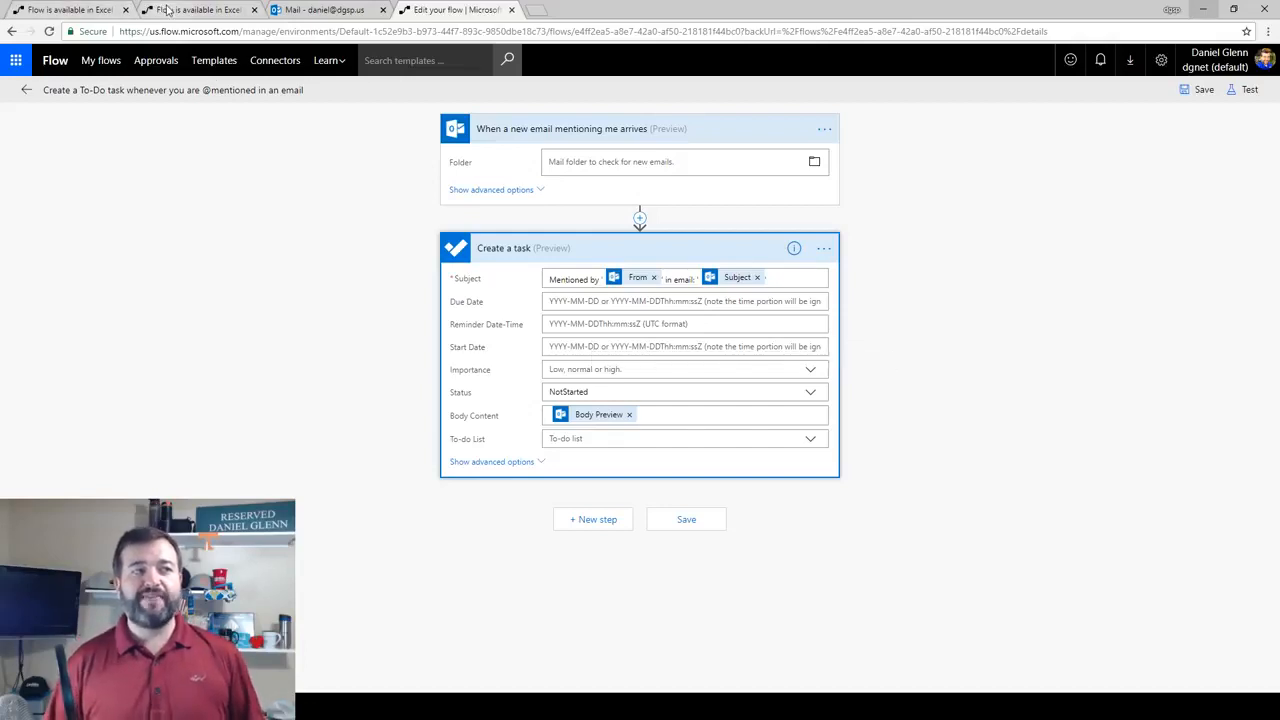
click(195, 9)
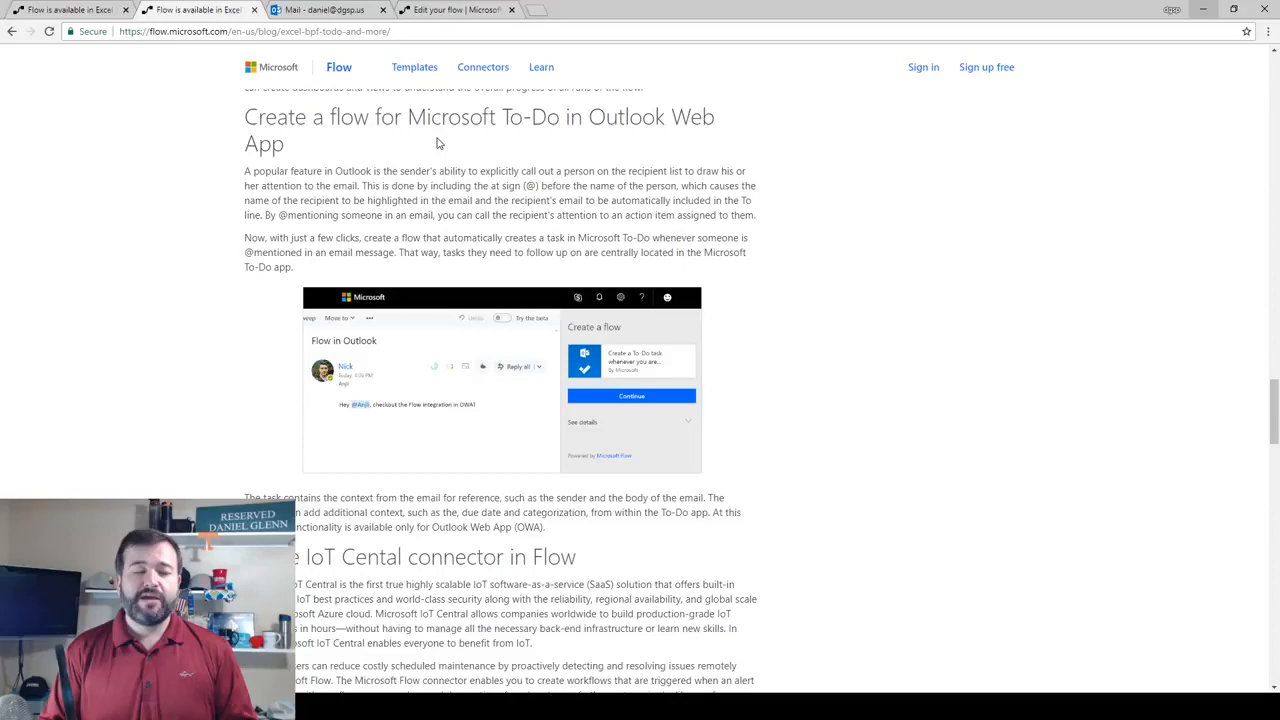